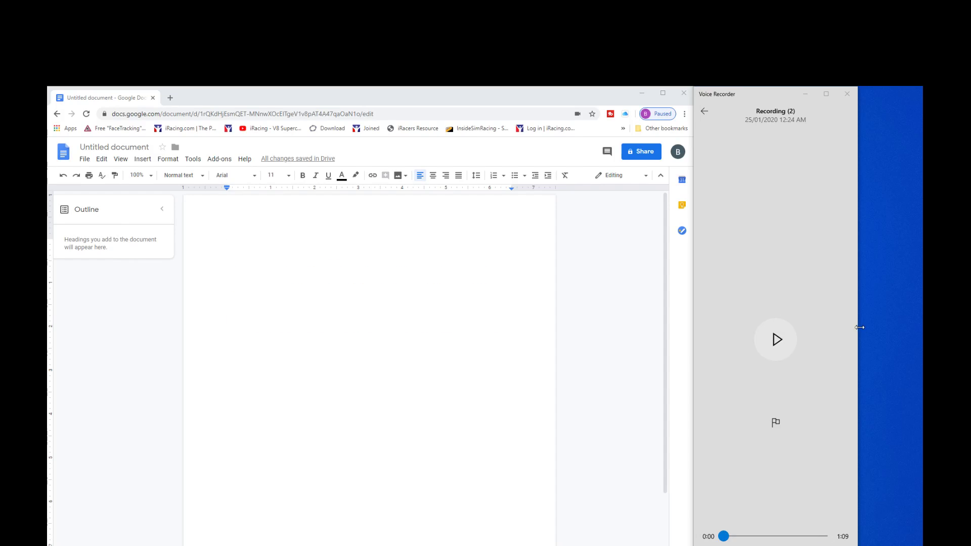
pyautogui.moveTo(867, 323)
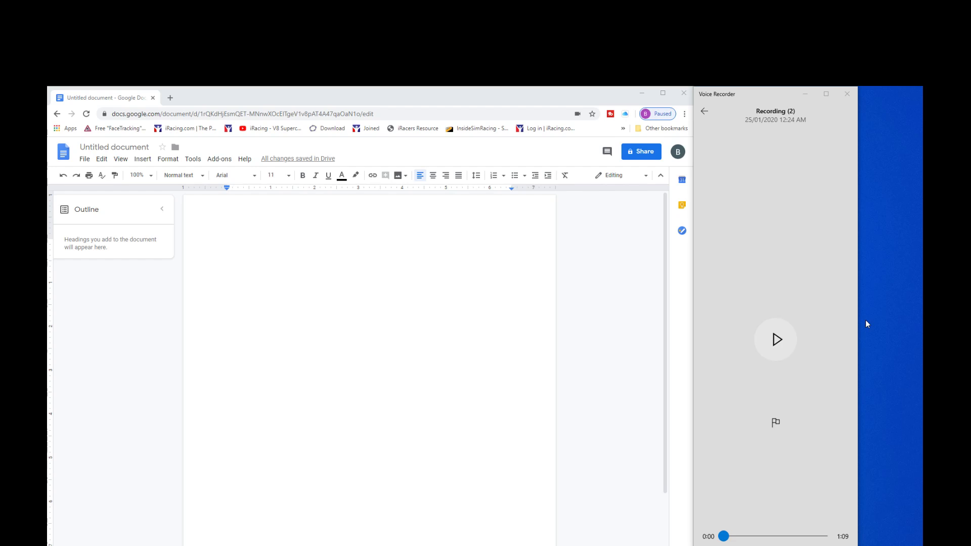
pyautogui.moveTo(749, 210)
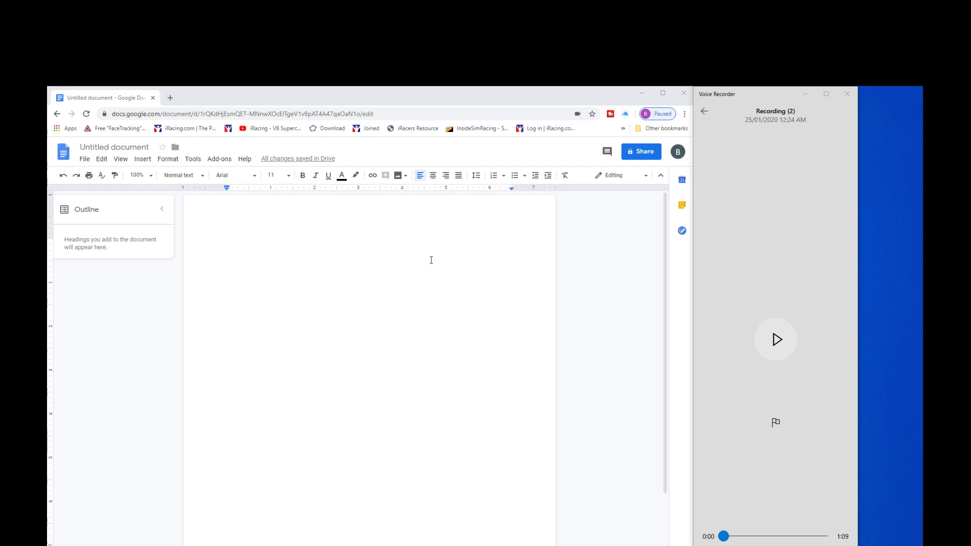
pyautogui.moveTo(294, 252)
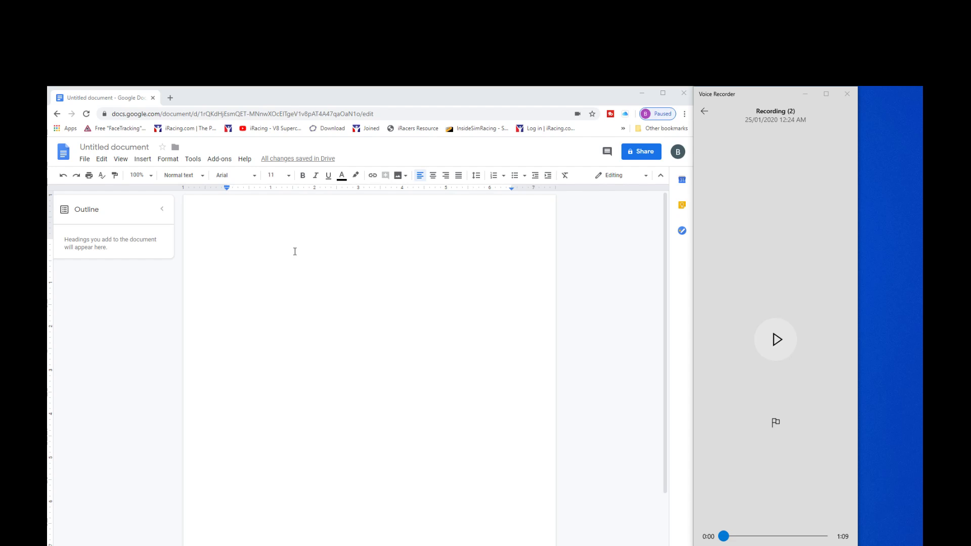
# - Place the cursor in the blank document and turn on Voice typing from Tools
pyautogui.click(228, 244)
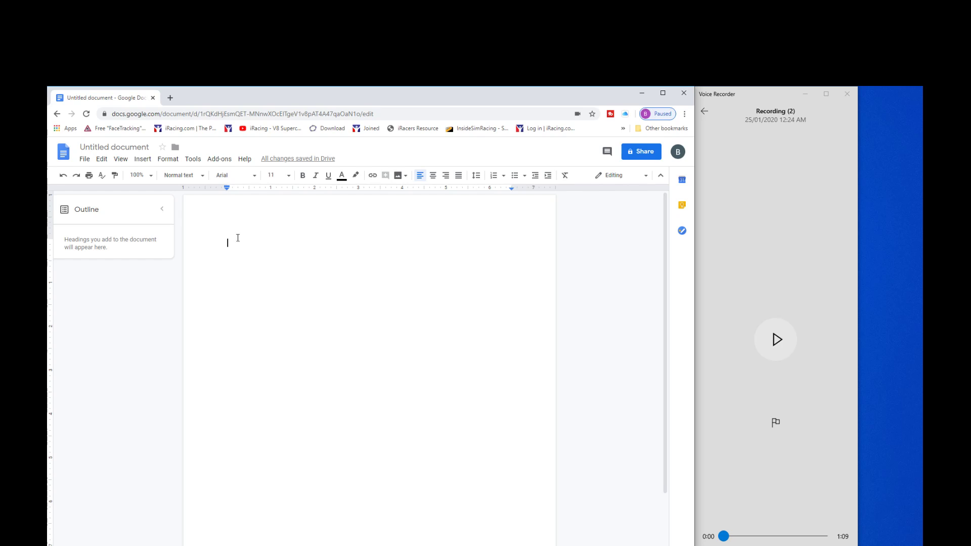
pyautogui.click(192, 159)
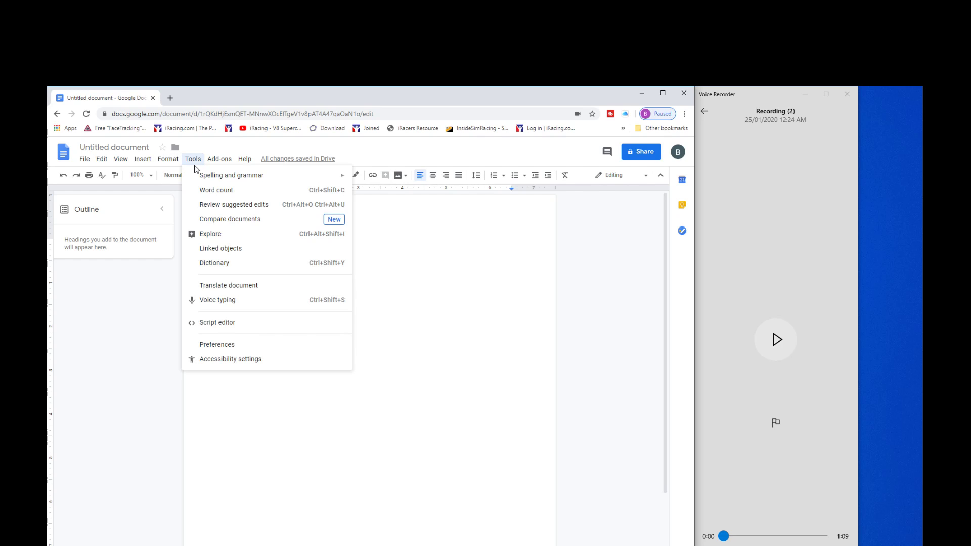
pyautogui.click(218, 300)
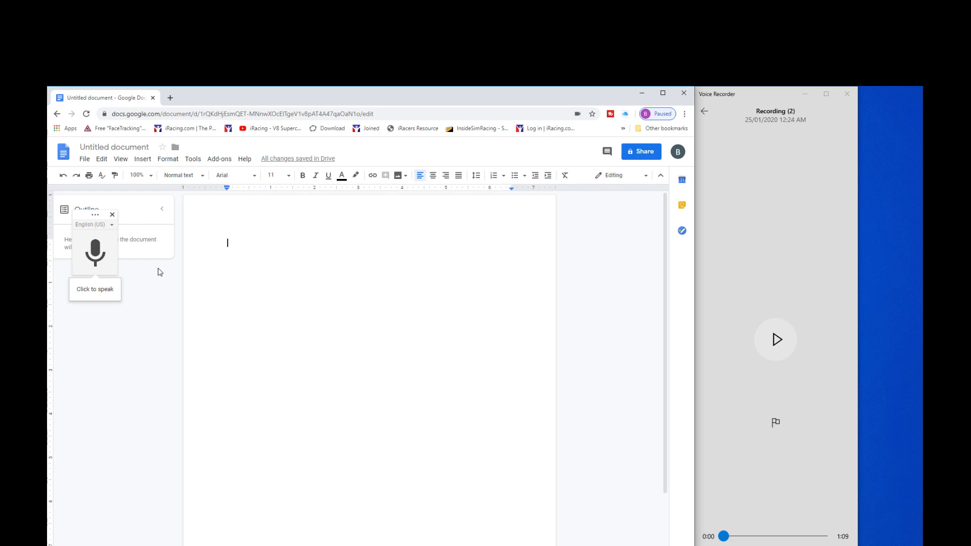
pyautogui.moveTo(277, 269)
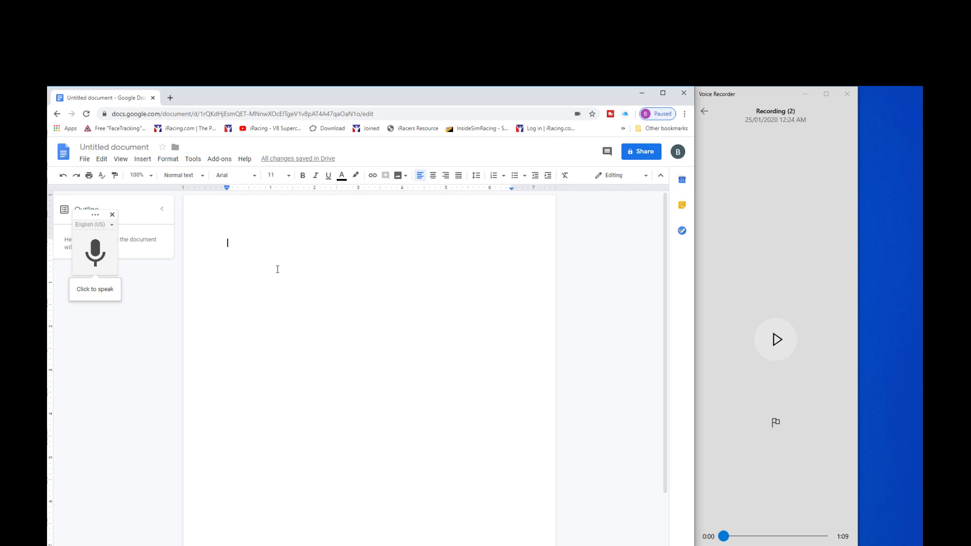
pyautogui.moveTo(418, 277)
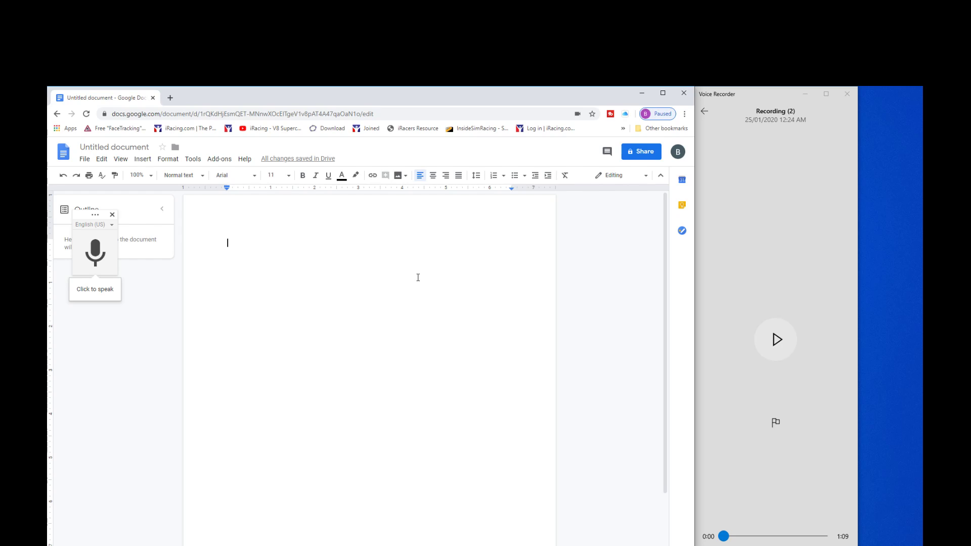
# - Play the bushfire recording and dictate the opening paragraph on Amazon's website being taken offline
pyautogui.click(776, 340)
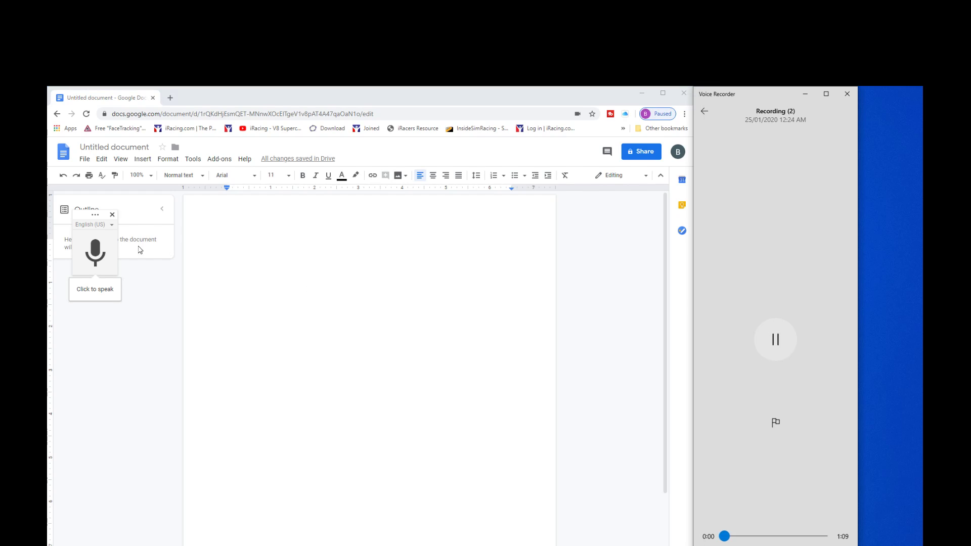
pyautogui.click(95, 253)
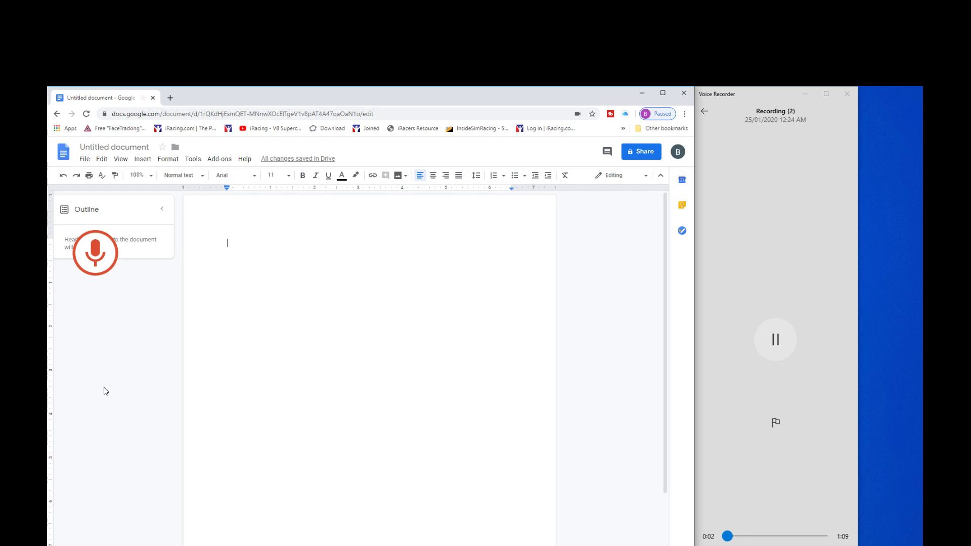
pyautogui.click(96, 253)
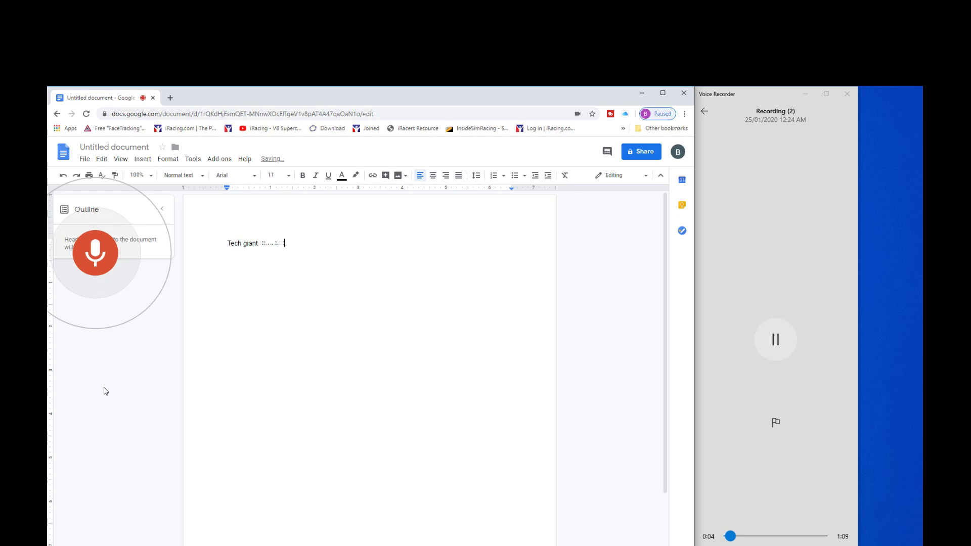
pyautogui.write('Amazon has apologized after a technical upset cause the website providing crucial')
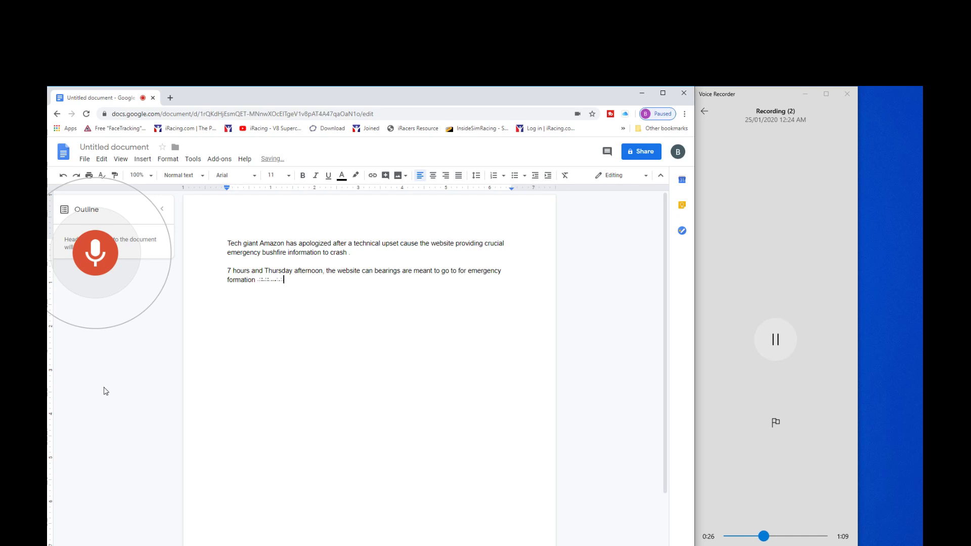
pyautogui.write('was taken offline as a dangerous fire threatened')
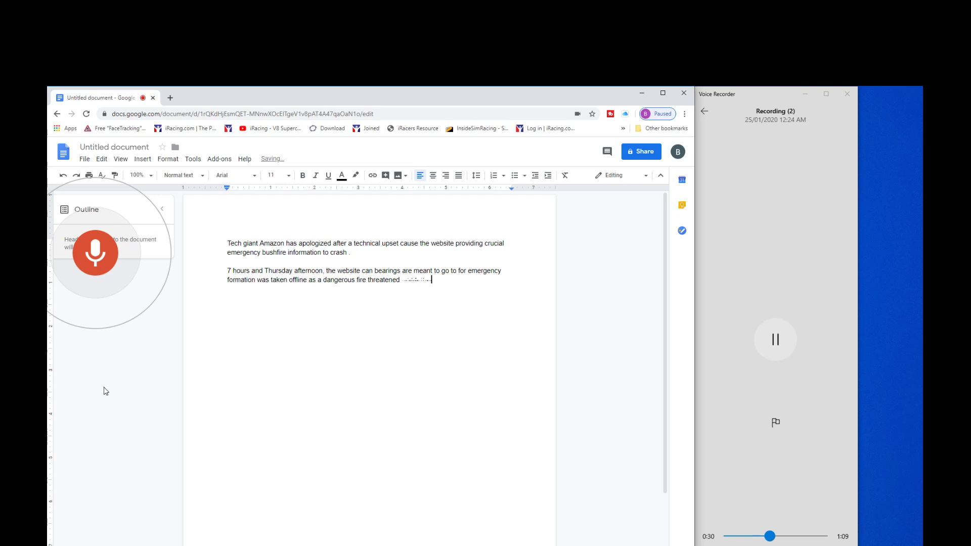
# - Dictate the Canberra fire paragraphs (properties south of Canberra, Oaks Estate, Queanbeyan) and stop voice typing
pyautogui.write('properties South of Canberra airport')
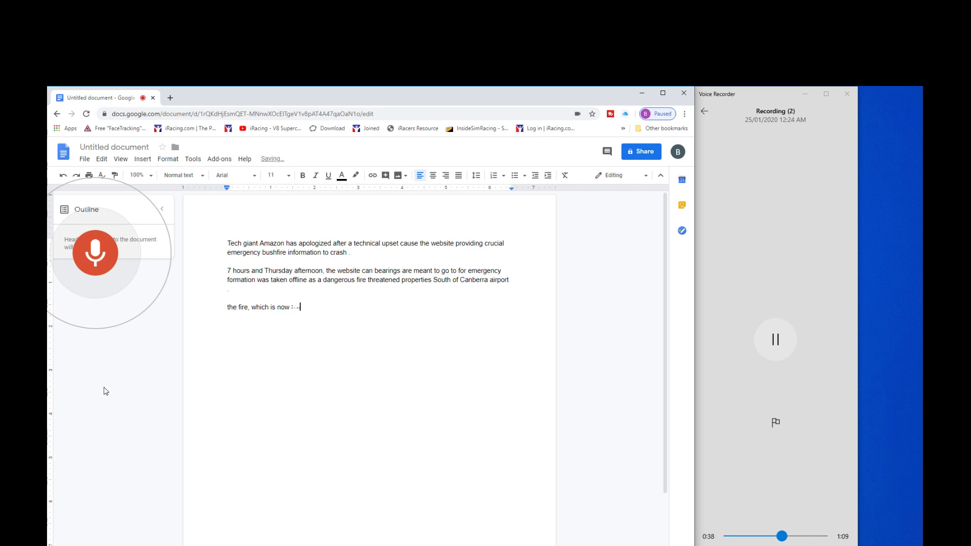
pyautogui.write('under control and burning maximum price')
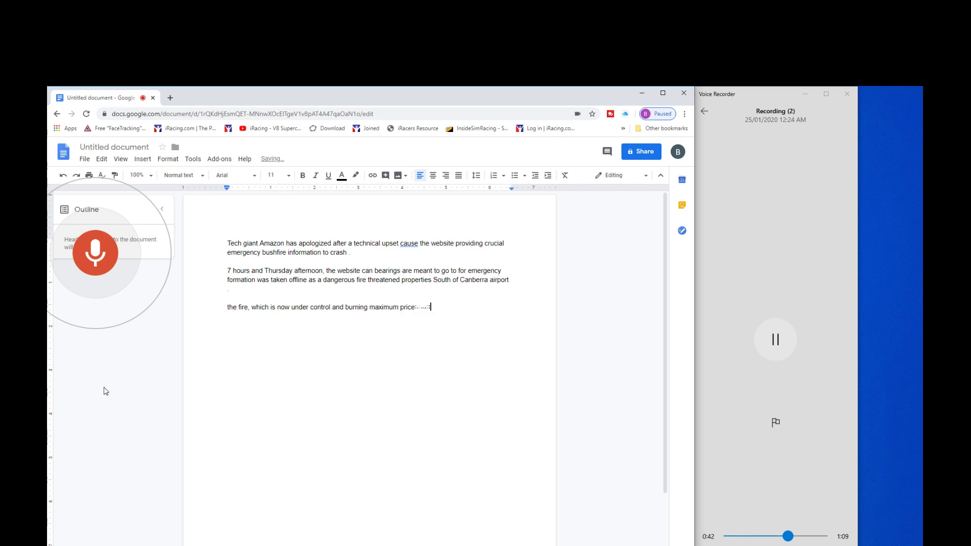
pyautogui.write('level, ran through grass and')
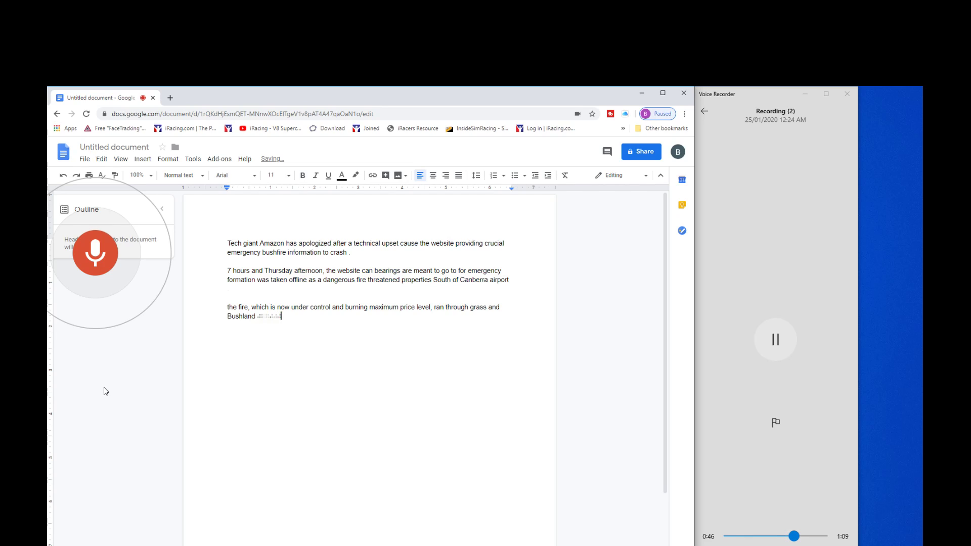
pyautogui.write('towards Oaks Estate.')
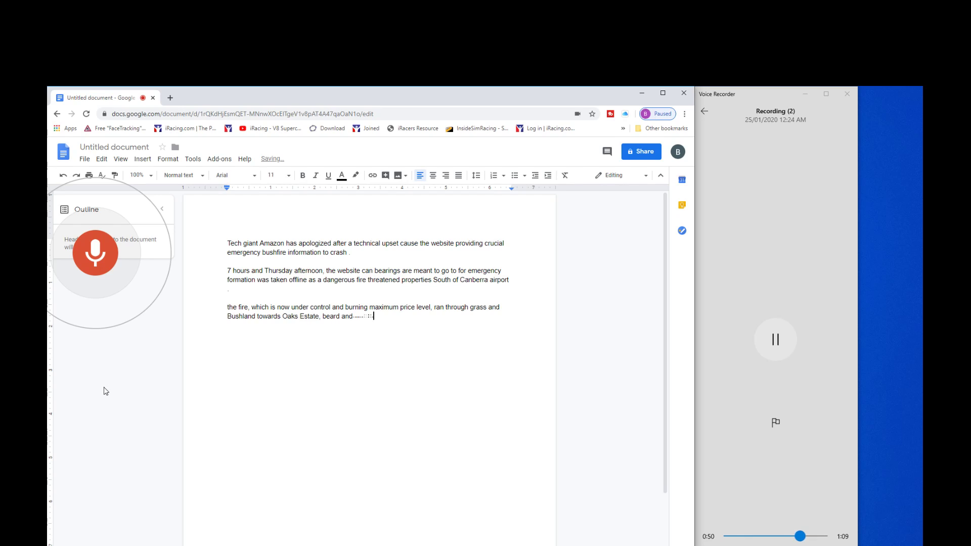
pyautogui.write('Queanbeyan yesterday afternoon, but from 4 p.m.')
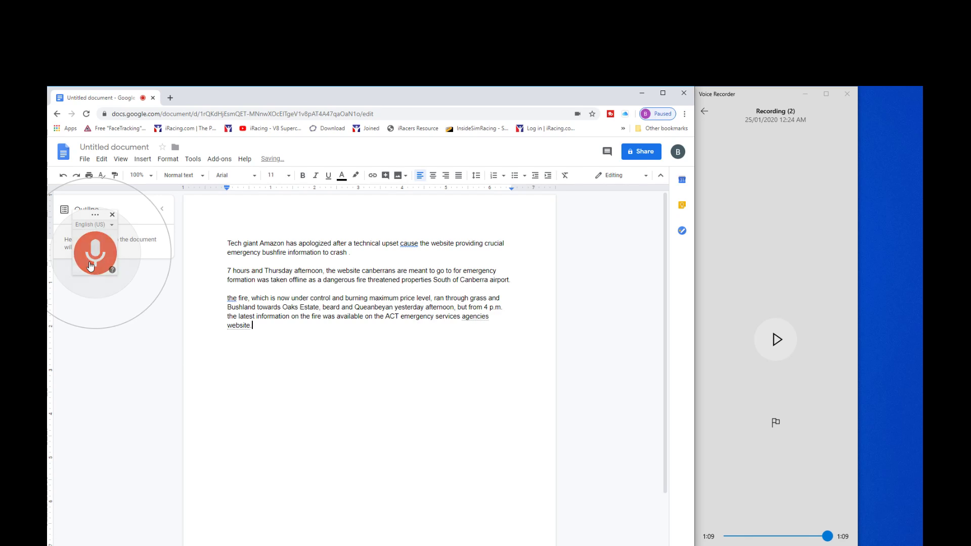
pyautogui.click(95, 254)
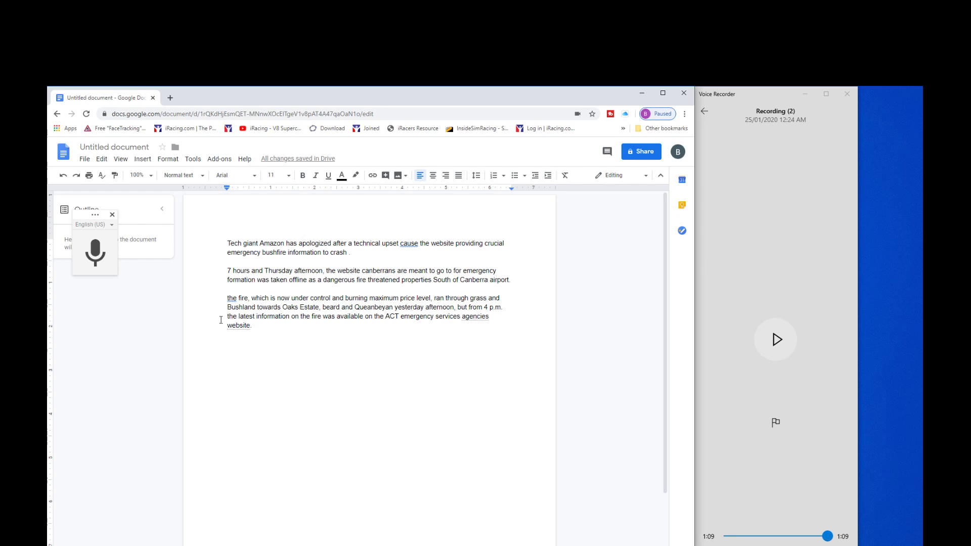
pyautogui.moveTo(330, 389)
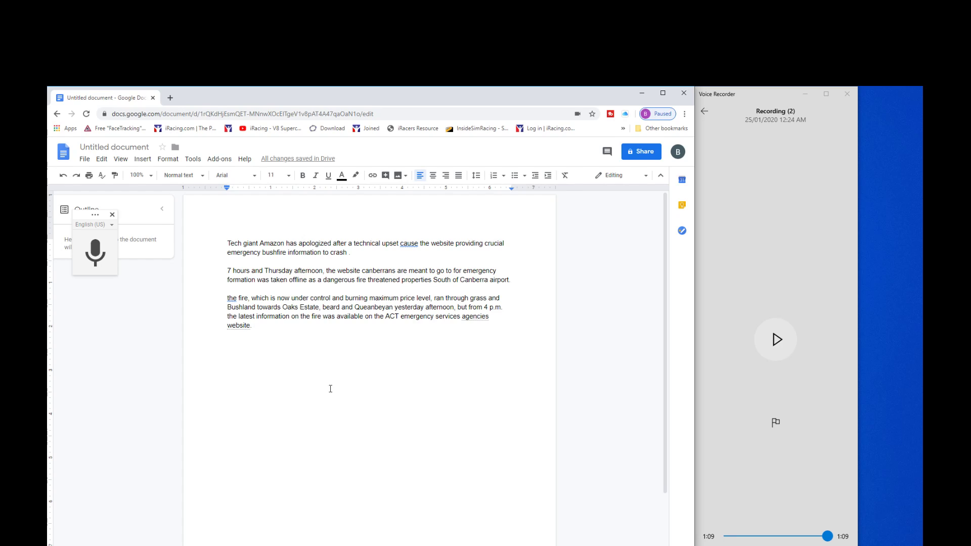
pyautogui.moveTo(506, 434)
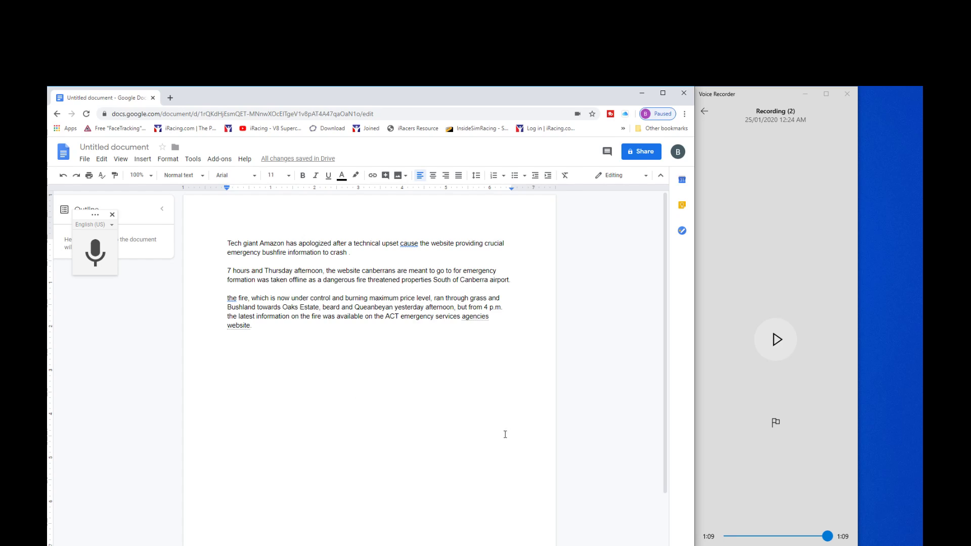